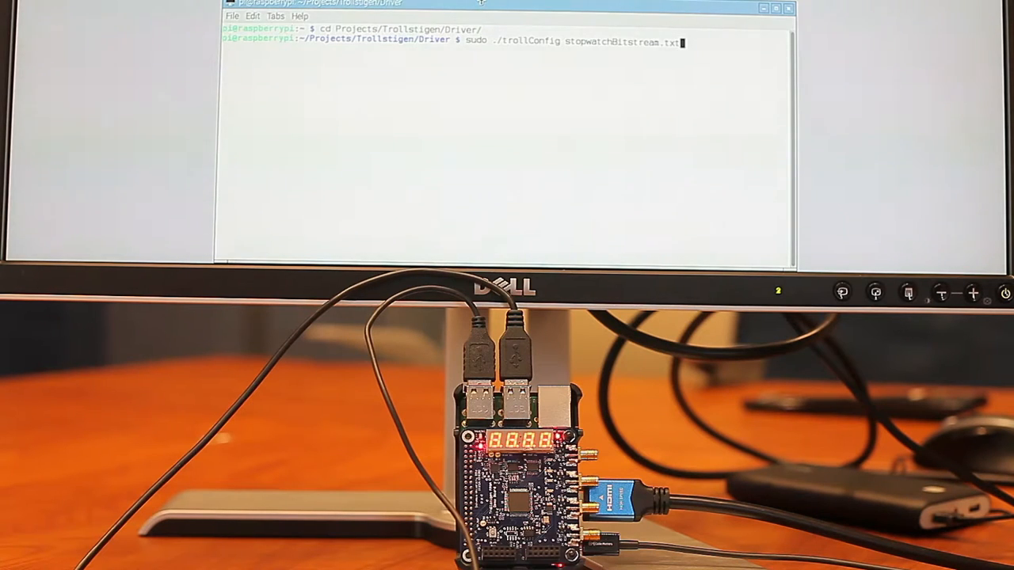
Step: Run 'sudo ./trollConfig stopwatchBitstream.txt' to load the stopwatch bitstream
key("Return")
type("vim E.coli.sequence")
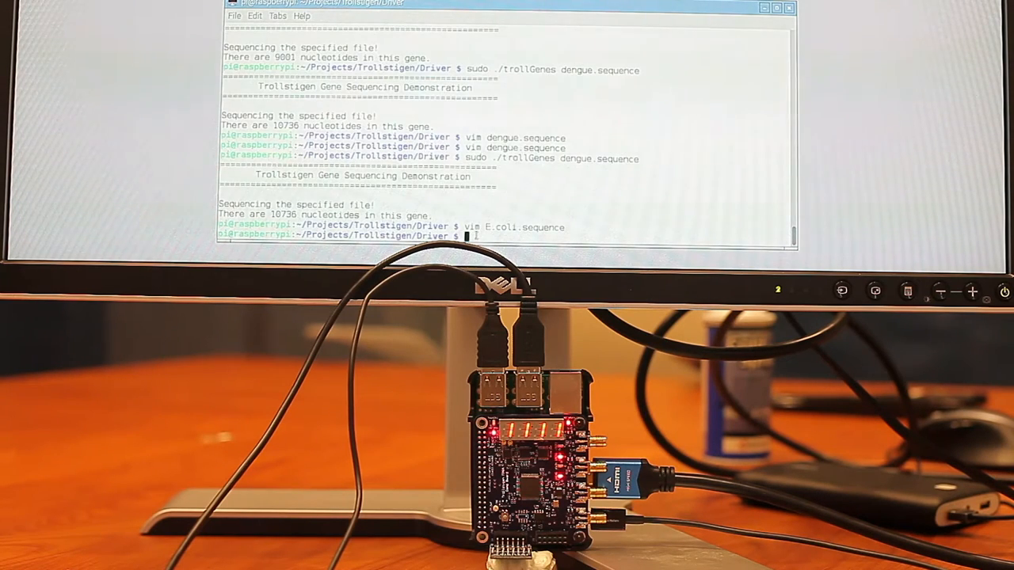
Step: Enter 'sudo ./trollGenes E.coli.sequence' to run the sequencing demo on E.coli
type("sudo ./trollGenes E.coli.sequence")
type("sudo ./trollEncrypt encryptedLine.txt")
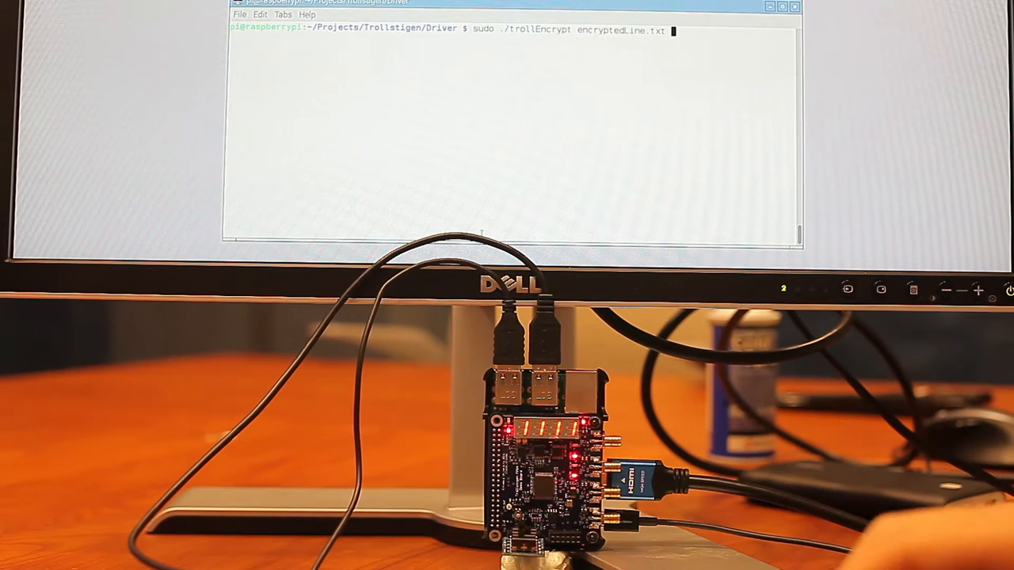
Step: Run 'sudo ./trollEncrypt encryptedLine.txt' from the Driver project prompt
key("Return")
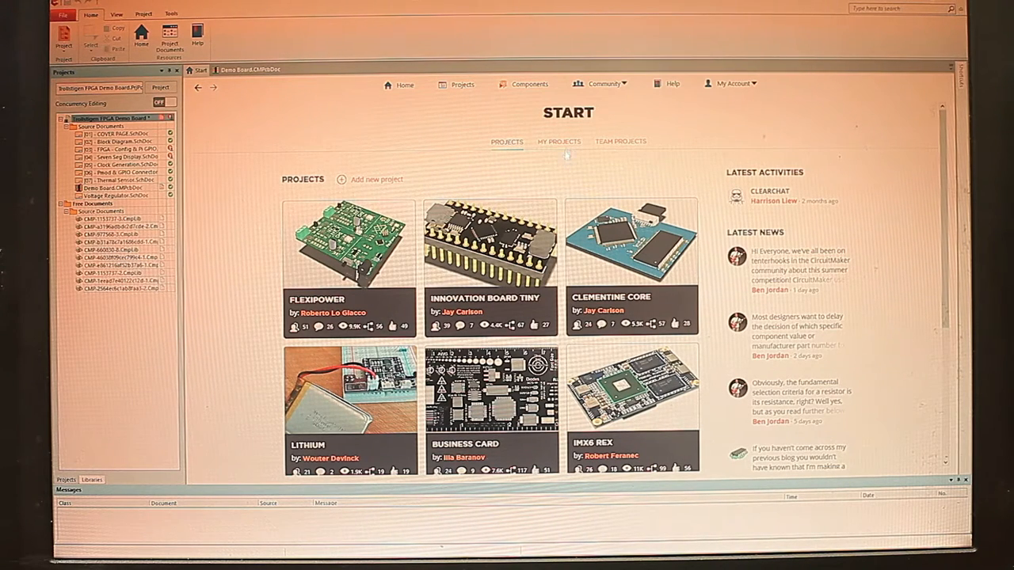
Step: Show My Projects, listing the Trollstigen FPGA Demo Board and ClearChat
left_click(558, 141)
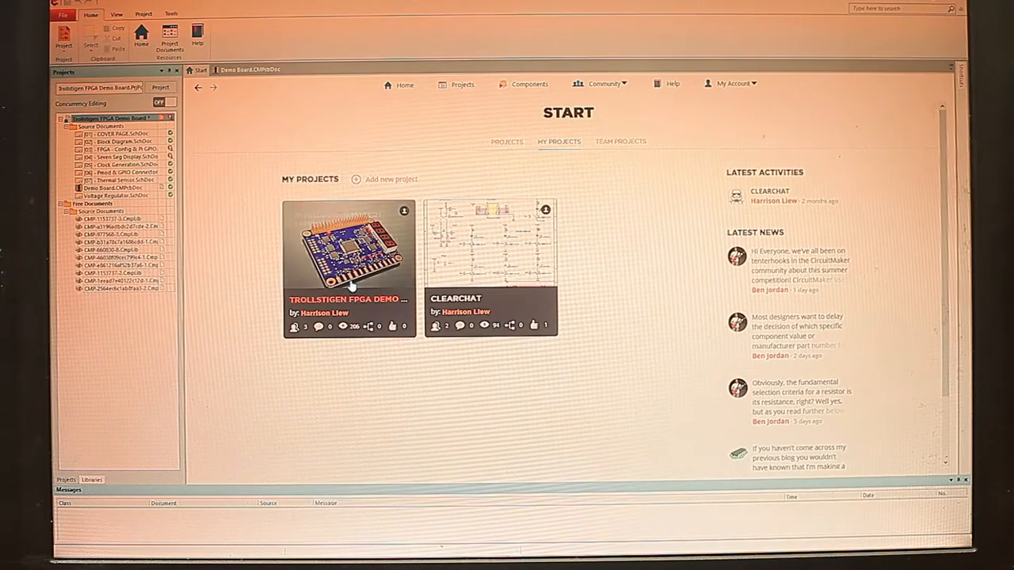
double_click(115, 187)
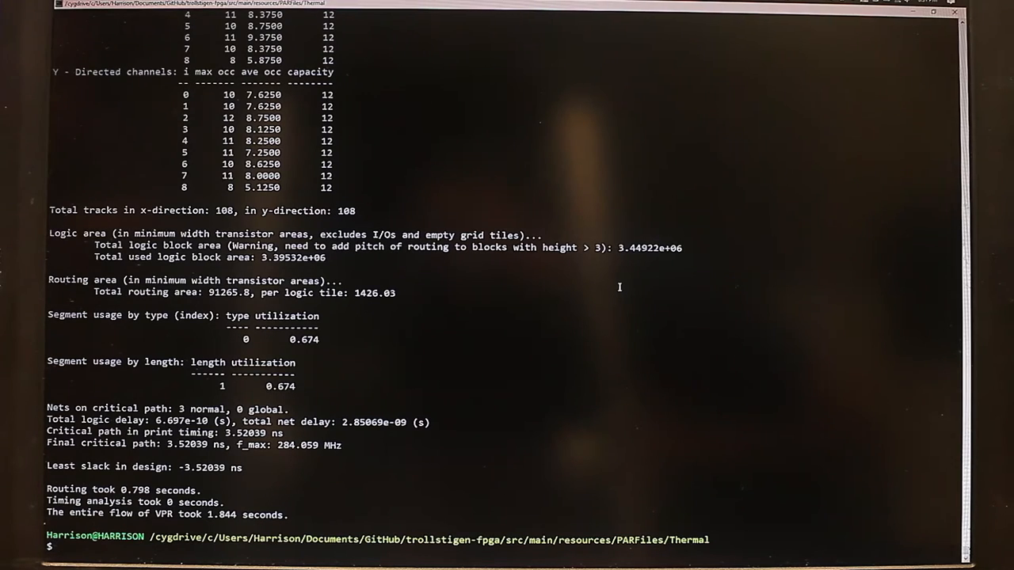
Step: Run the VPR flow on the Thermal design to get its routing and timing summary
key("Return")
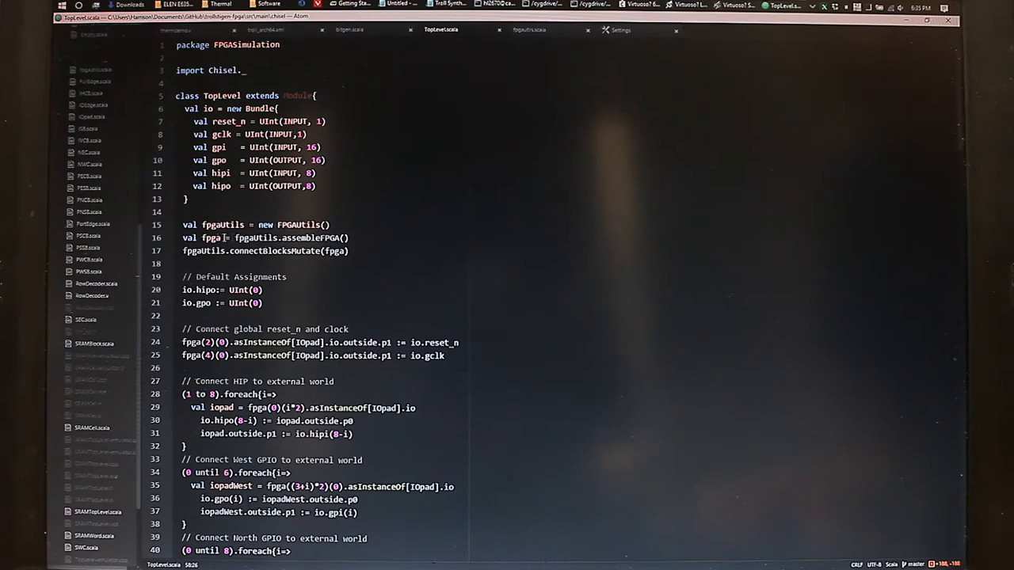
Step: Scroll through TopLevel.scala to show the FPGA I/O bundle and pad connections
scroll("down", 3)
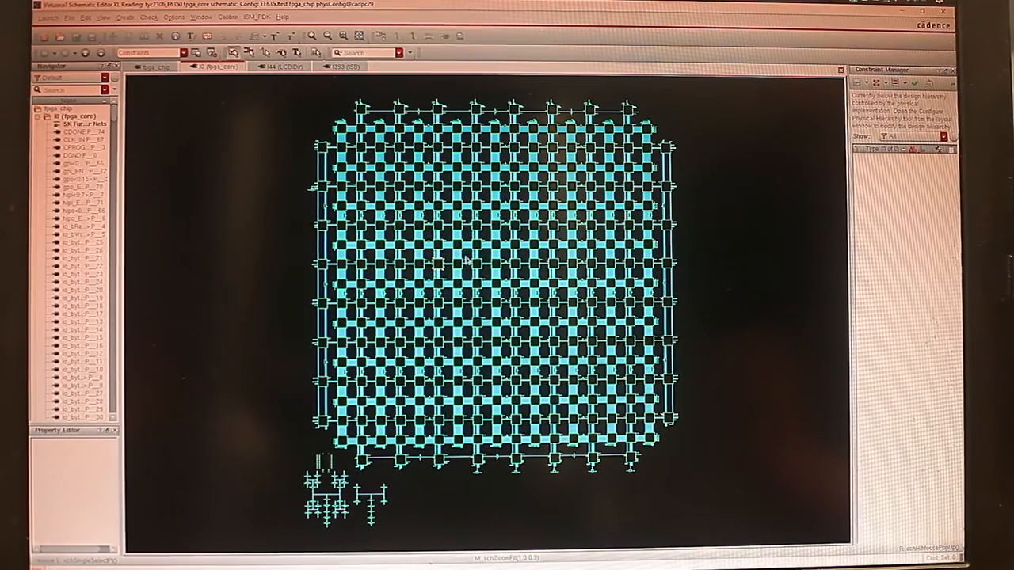
Step: Descend into fpga_core instance I0 to show its tile array and I/O cells
left_click(281, 66)
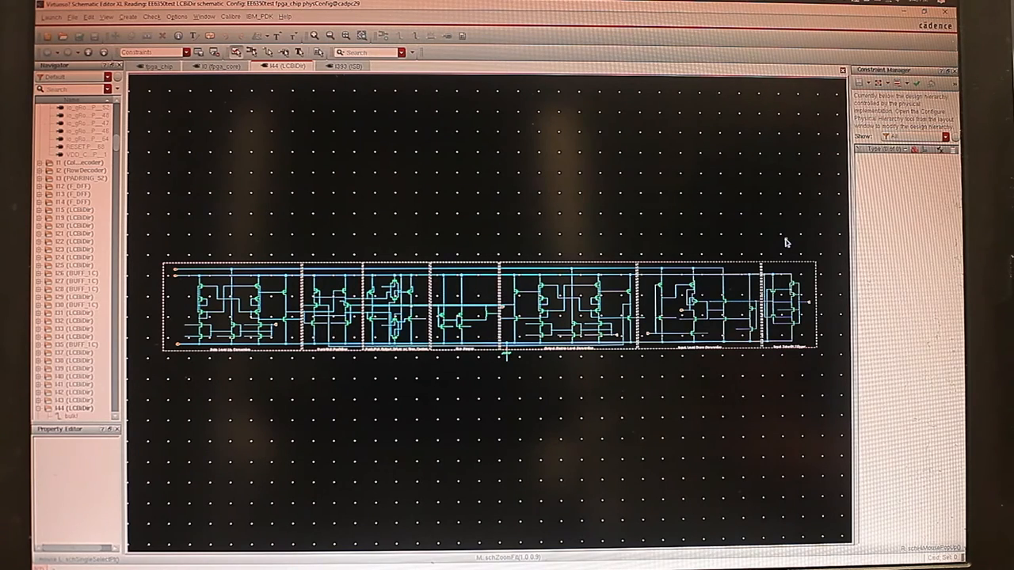